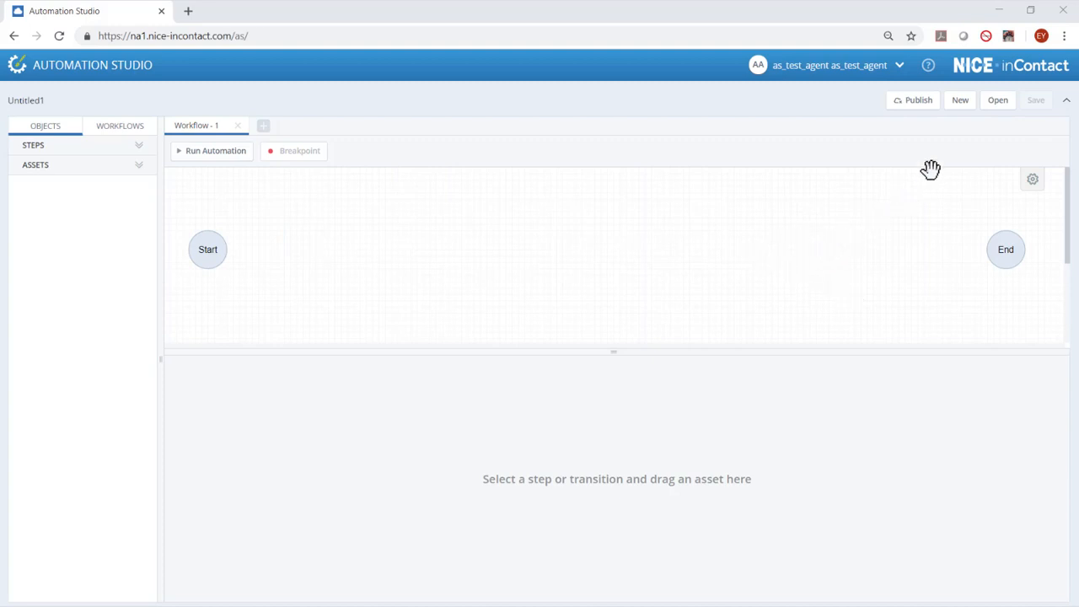
Load the Distance2-Partial project from the Open project dialog.
left_click(998, 100)
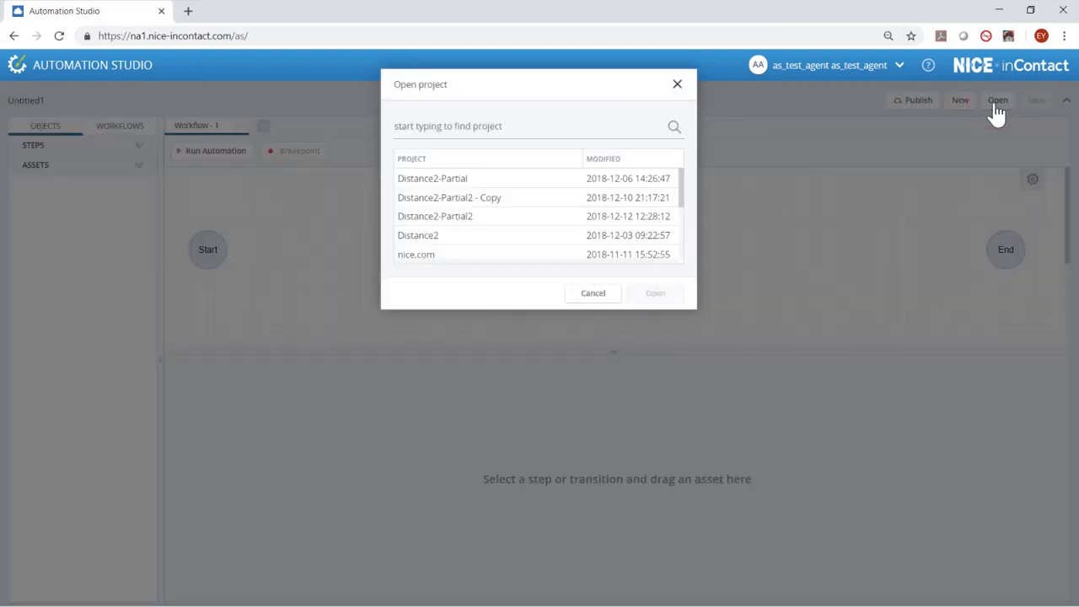
mouse_move(489, 184)
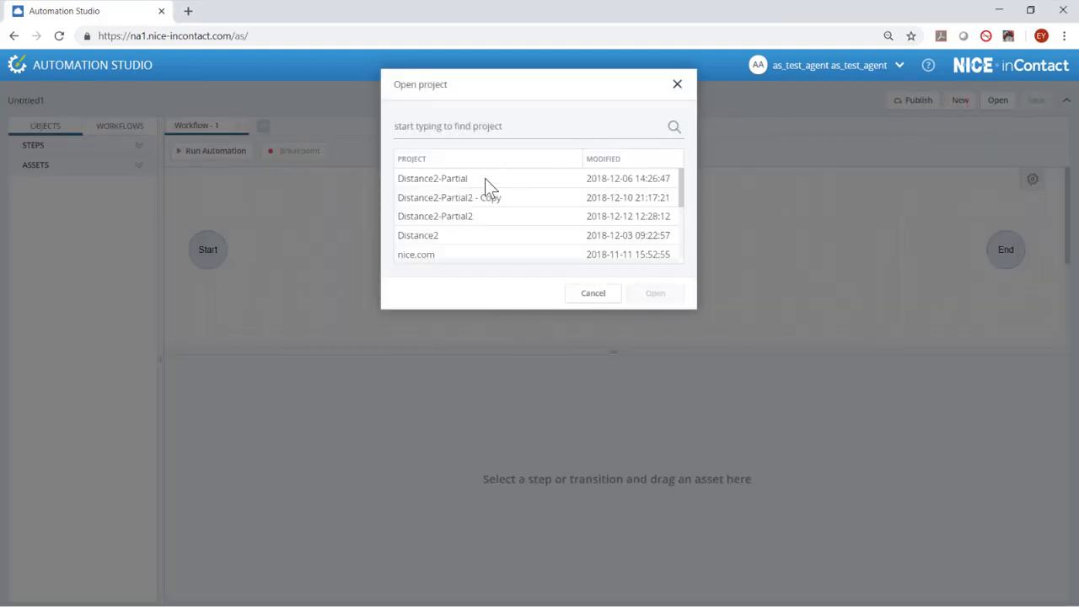
left_click(432, 179)
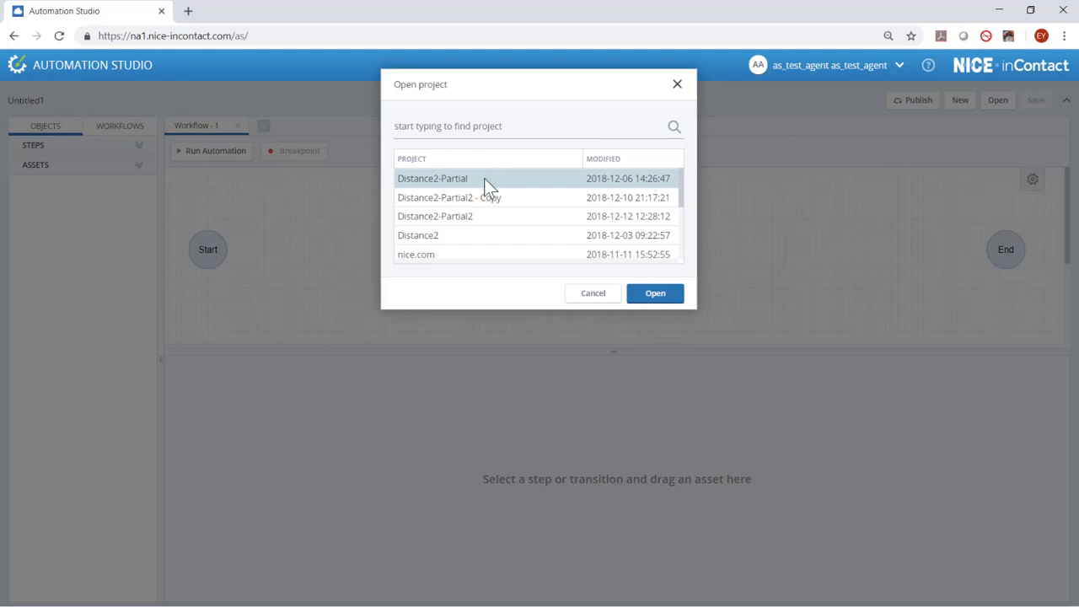
left_click(654, 293)
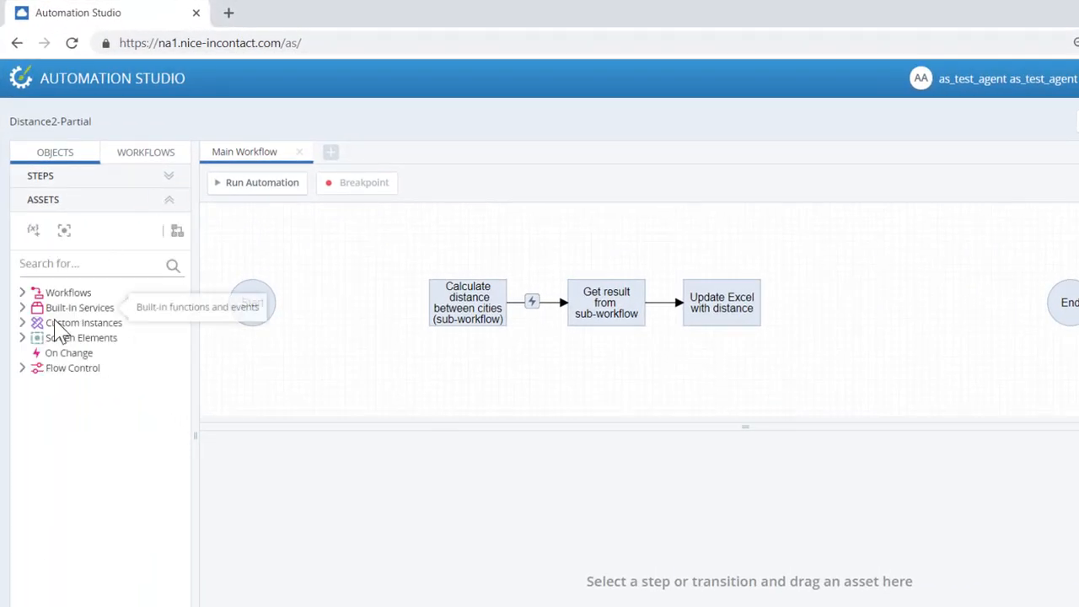
Expand Custom Instances to list from city - Excel, to city - Excel and results.
left_click(84, 322)
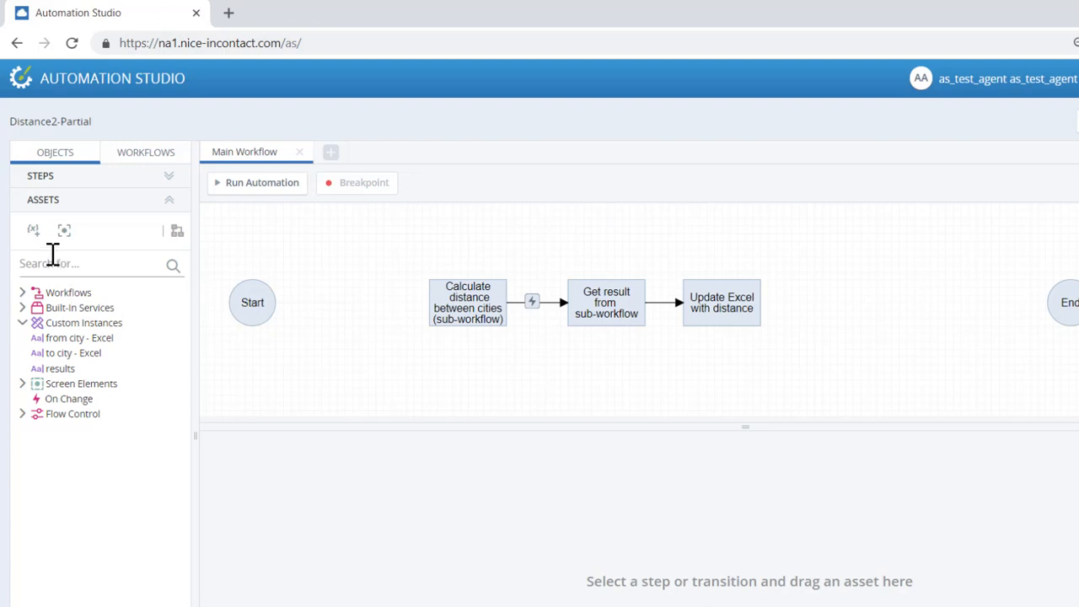
mouse_move(32, 229)
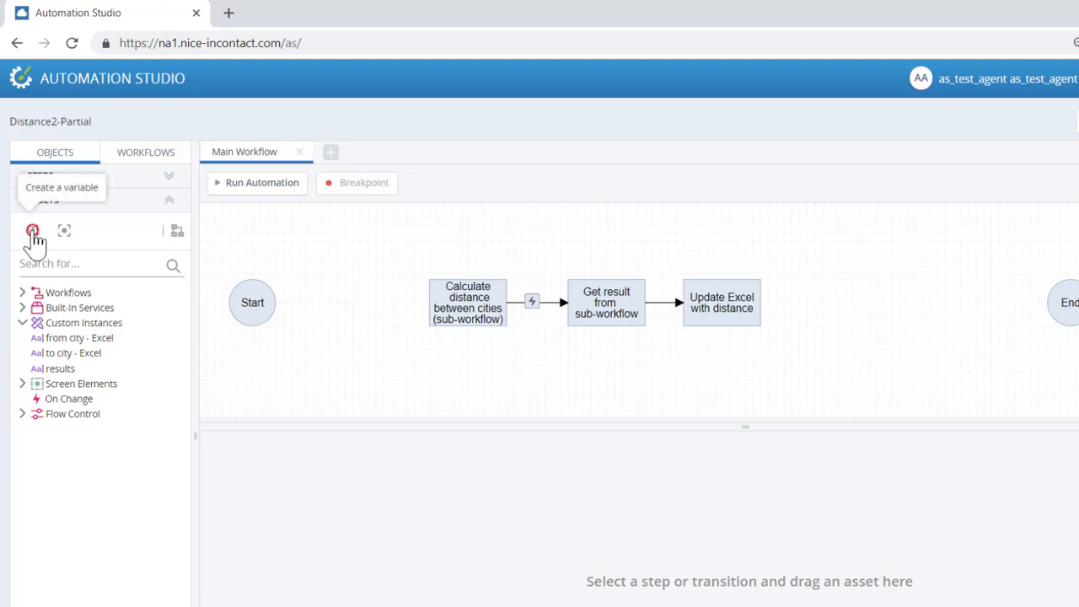
Create a simple variable results_decimal of type Decimal and finish it.
left_click(32, 229)
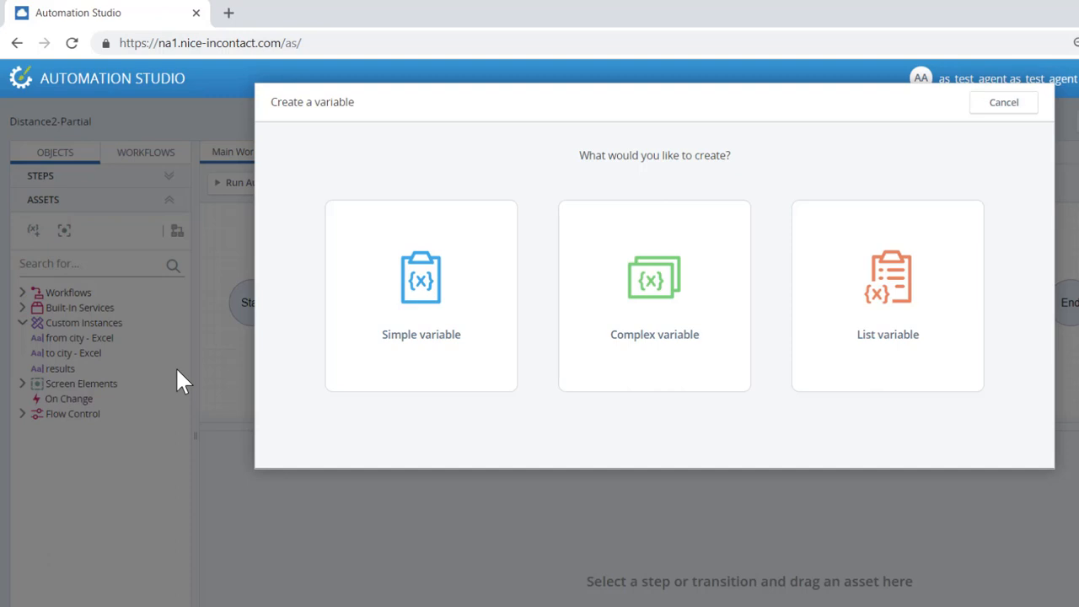
mouse_move(421, 354)
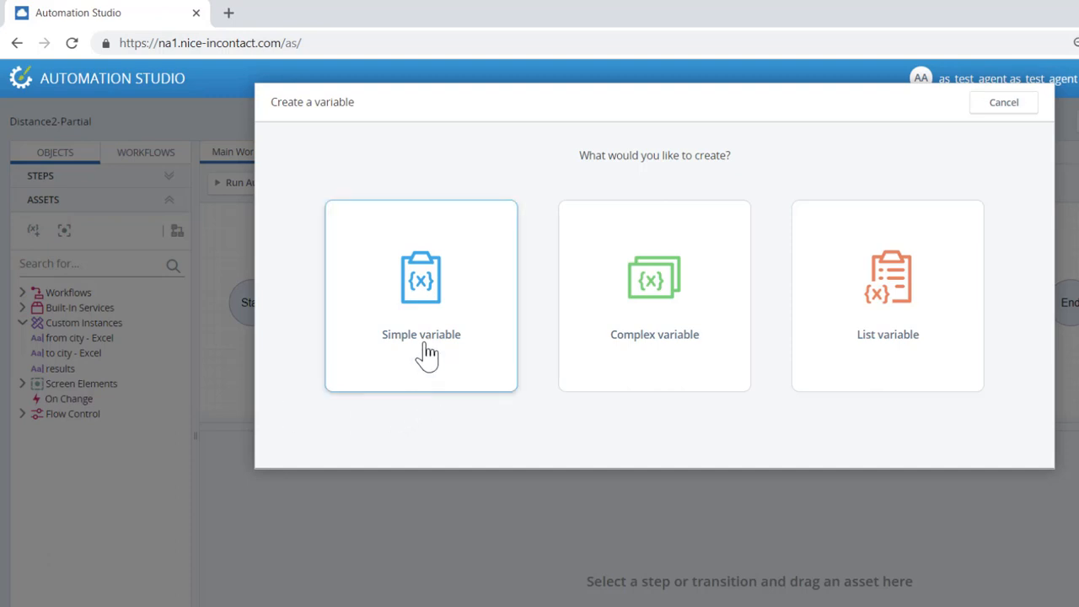
left_click(422, 297)
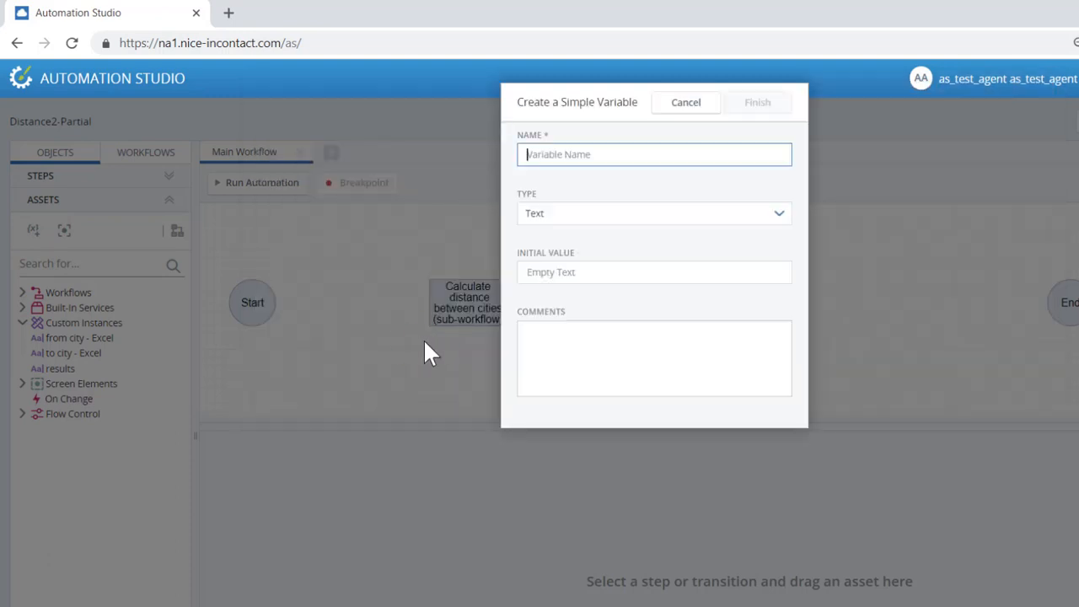
type("resu")
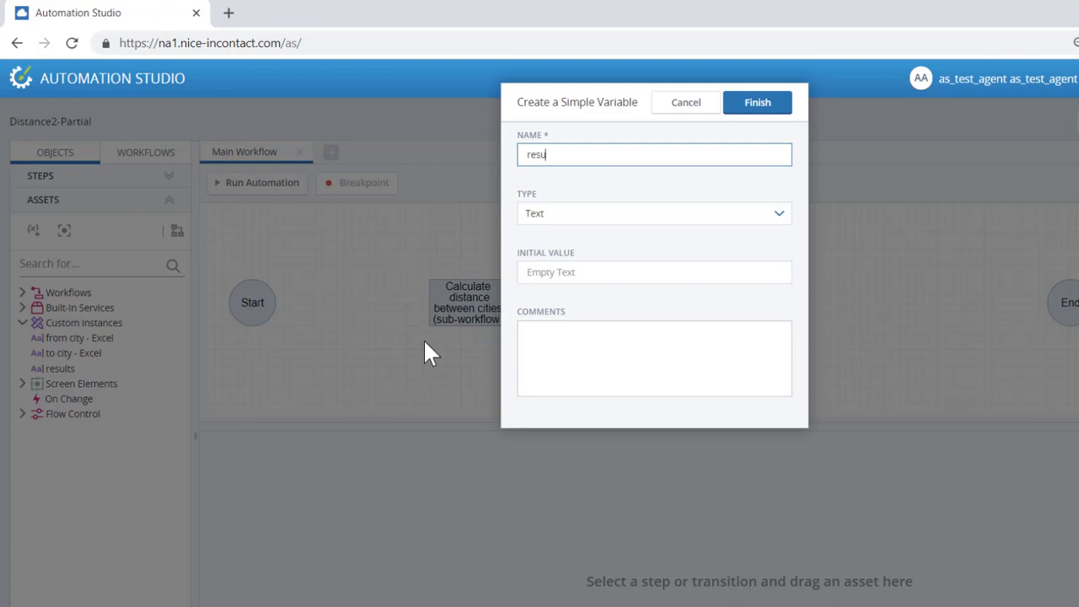
type("lts")
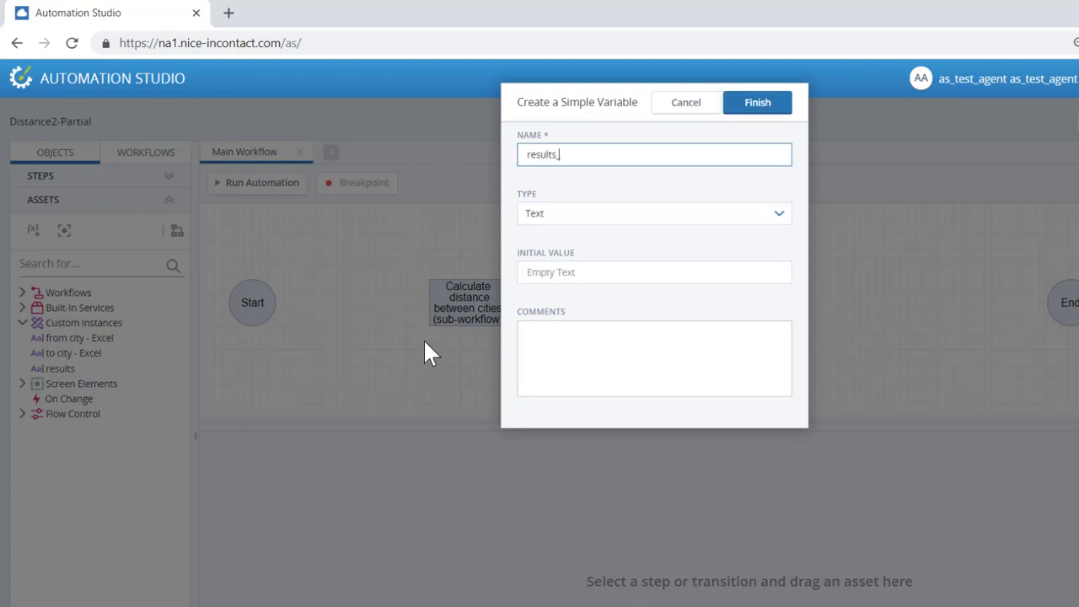
type("decimal")
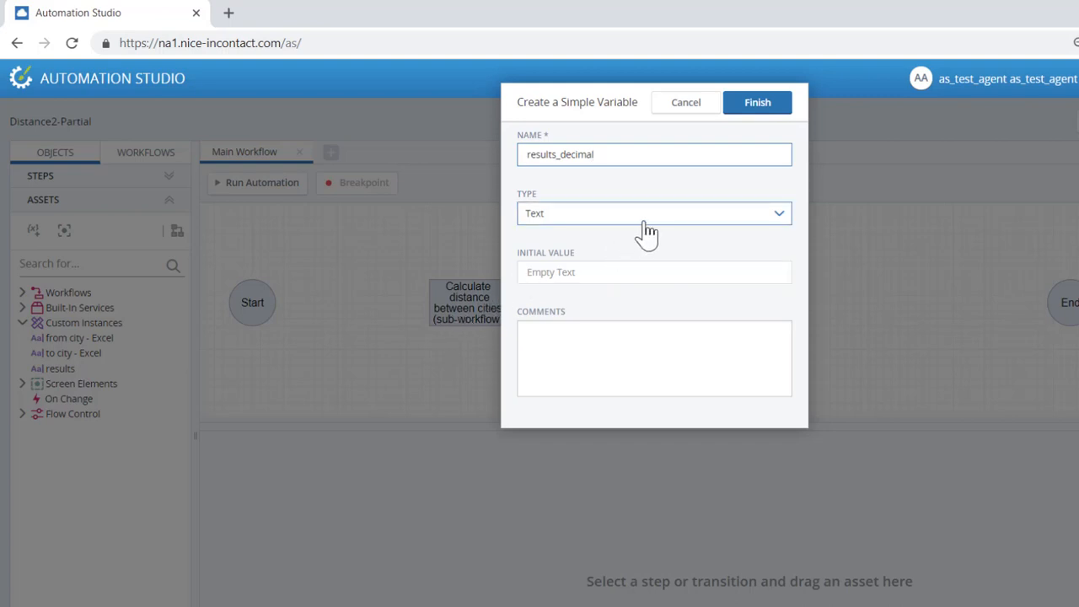
left_click(654, 213)
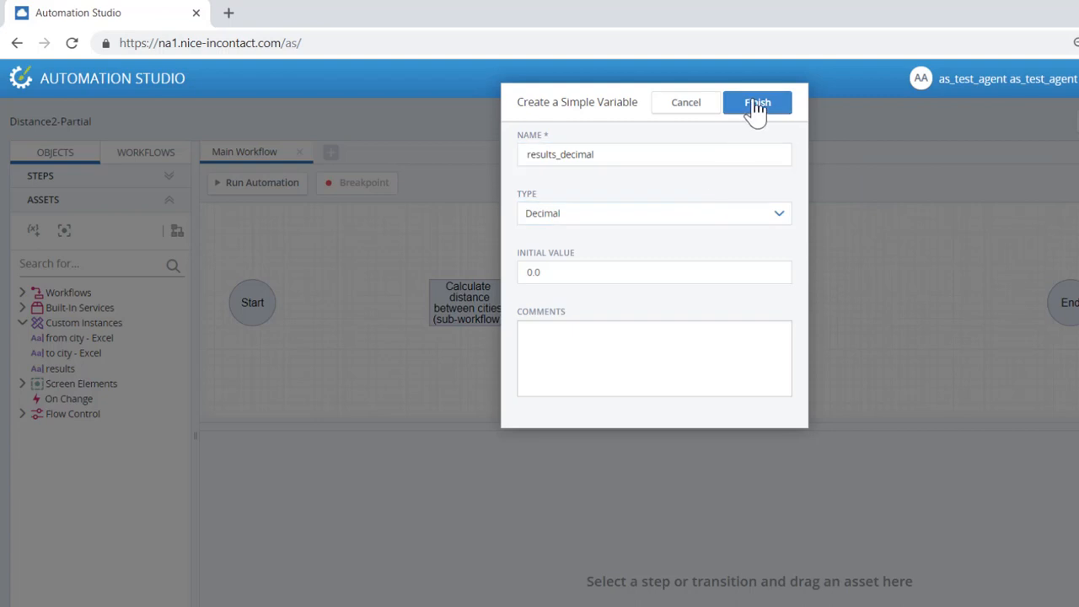
left_click(757, 103)
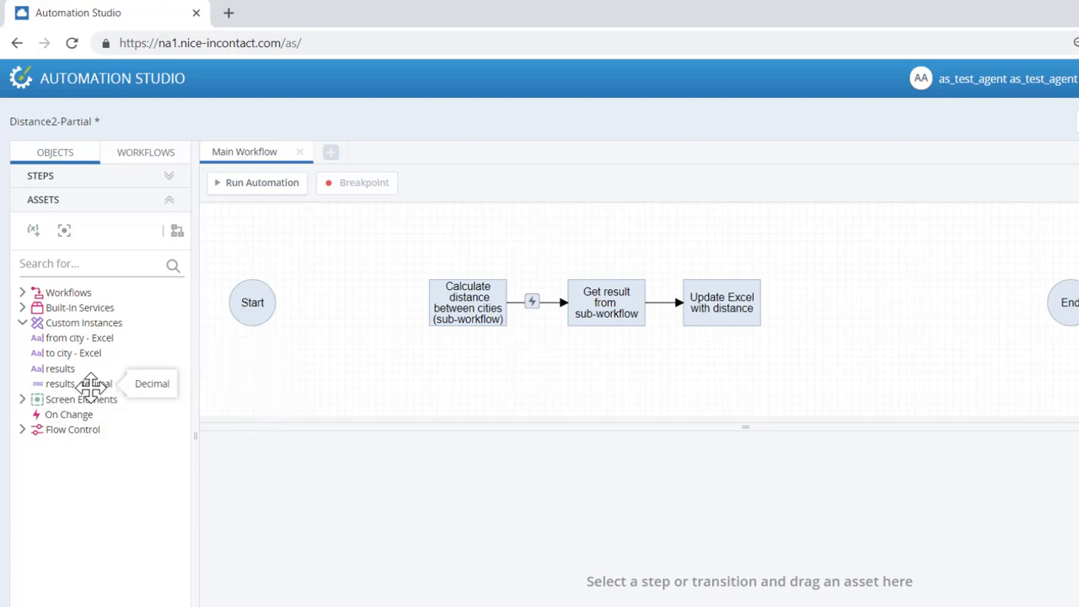
right_click(61, 385)
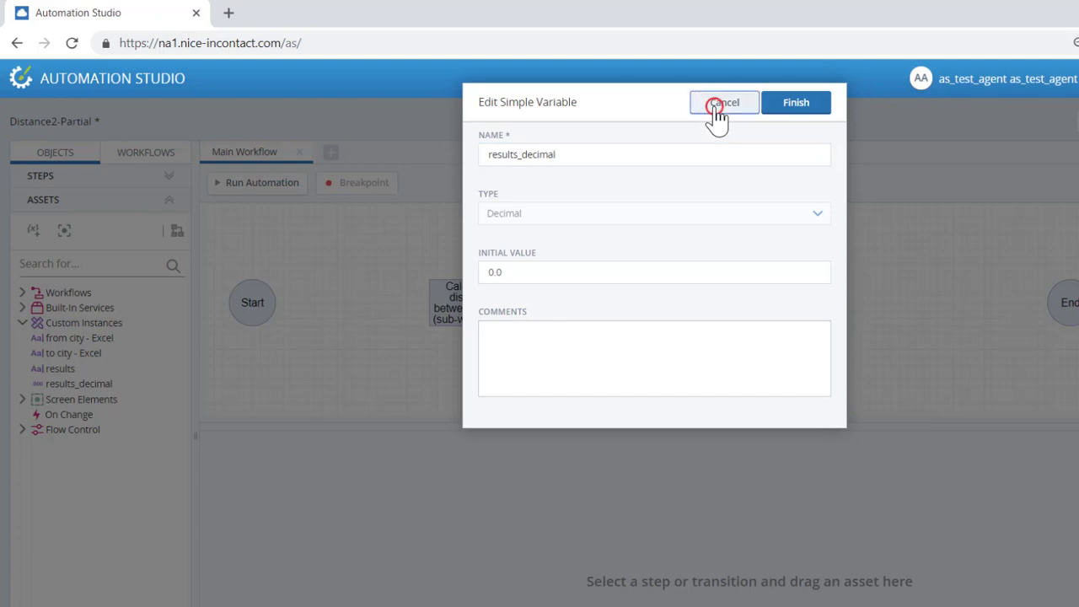
left_click(723, 102)
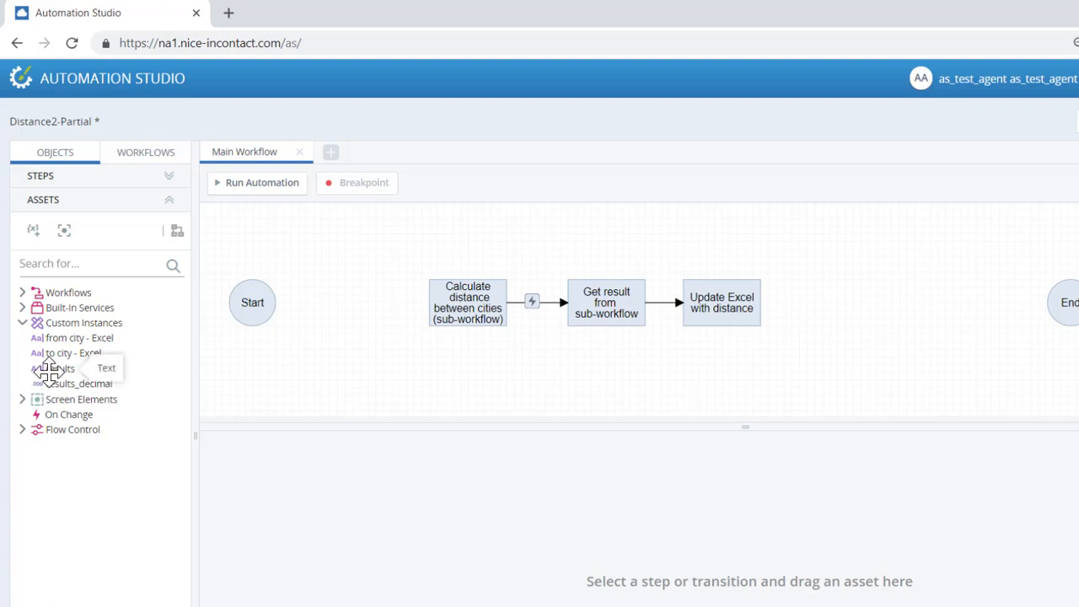
Attempt Delete Variable on to city - Excel, triggering the 'Variable is in use' warning.
right_click(54, 368)
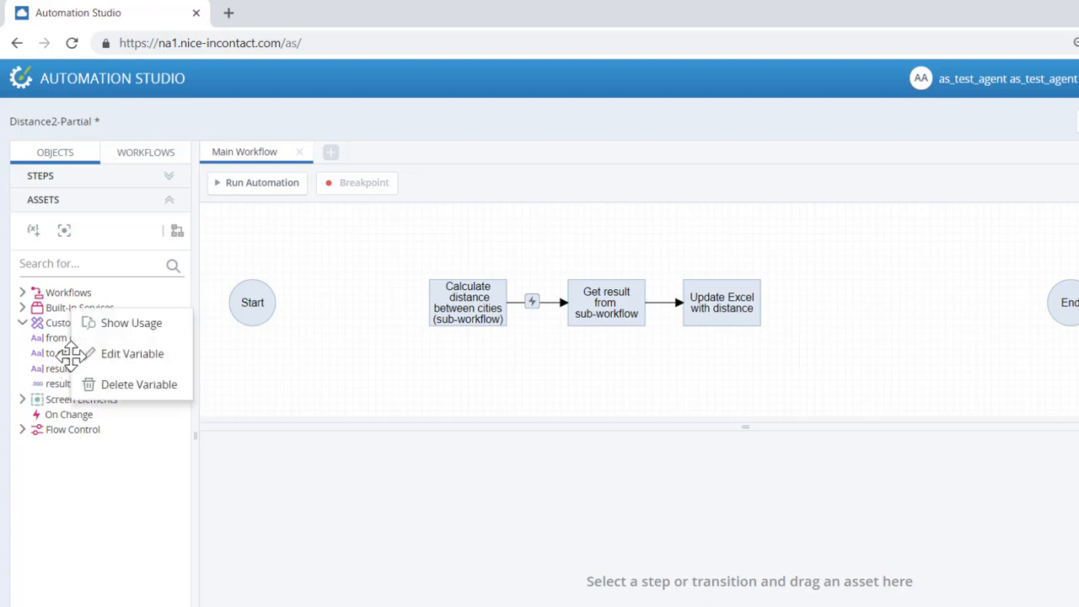
left_click(138, 385)
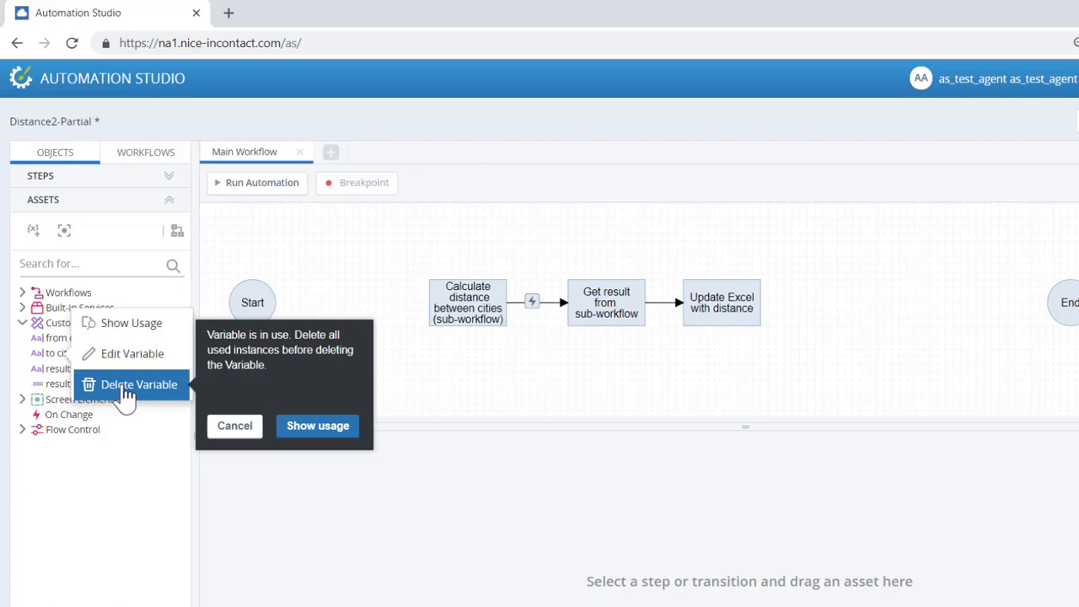
mouse_move(317, 425)
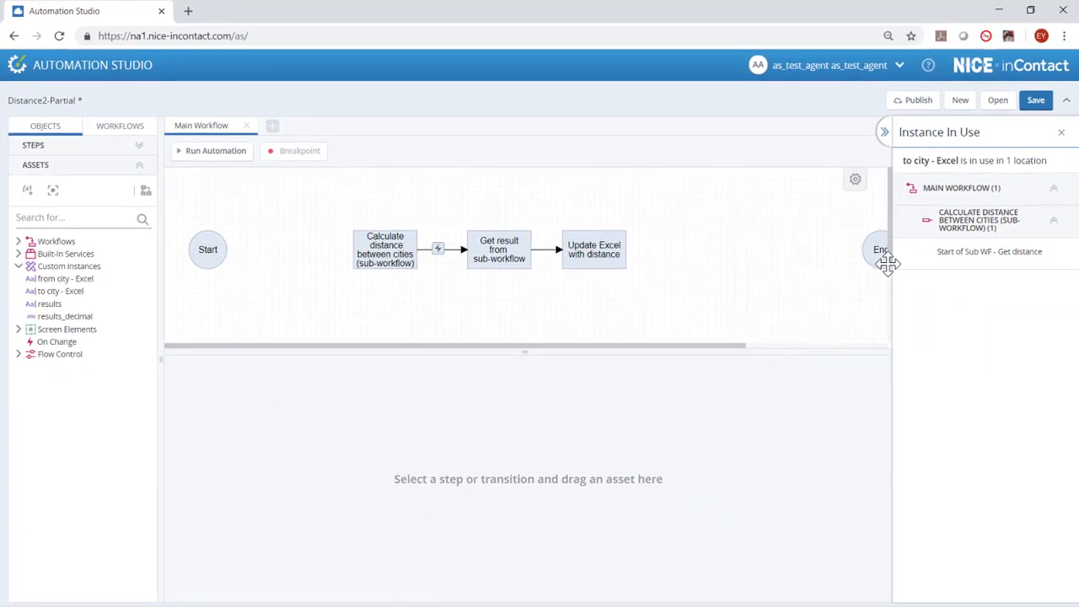
mouse_move(941, 243)
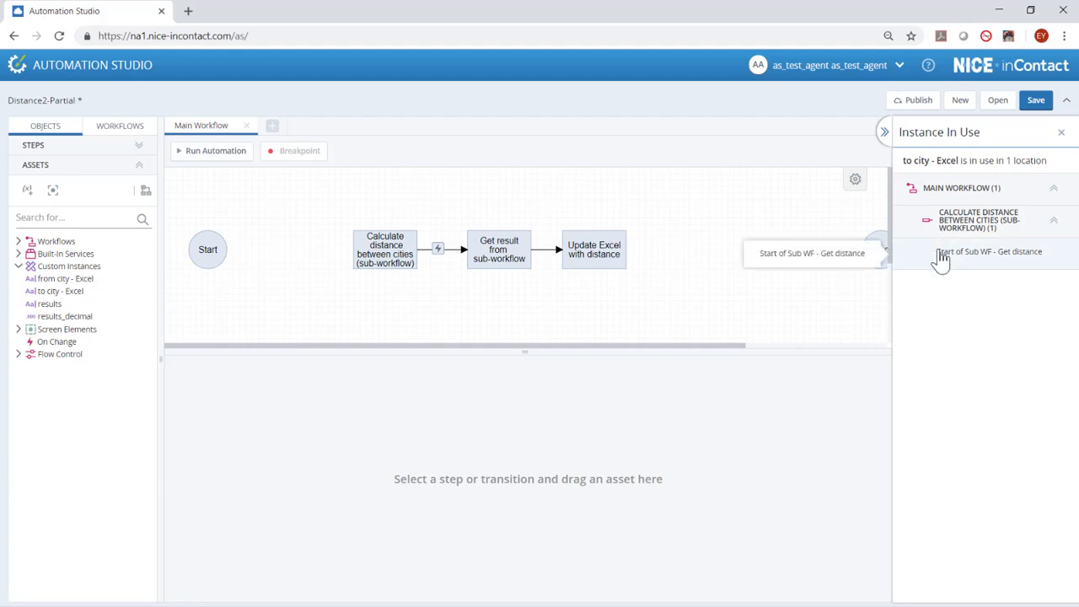
From the Instance In Use panel, jump to the Start of Sub WF - Get distance step.
left_click(988, 252)
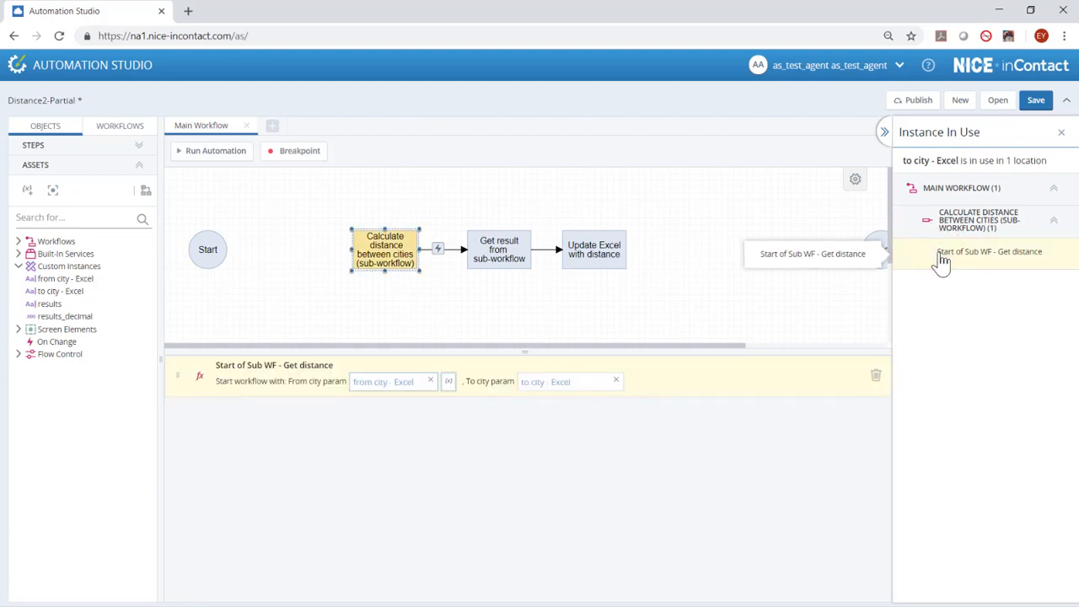